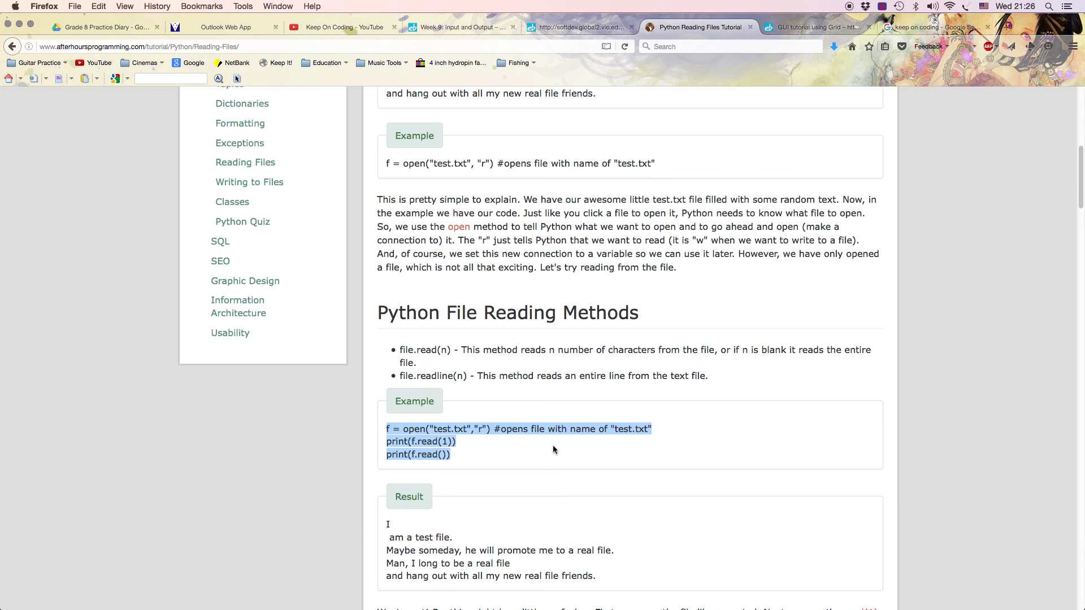
- Save the empty file as test.txt, extension visible, in a new Documents/textRead folder
click(489, 191)
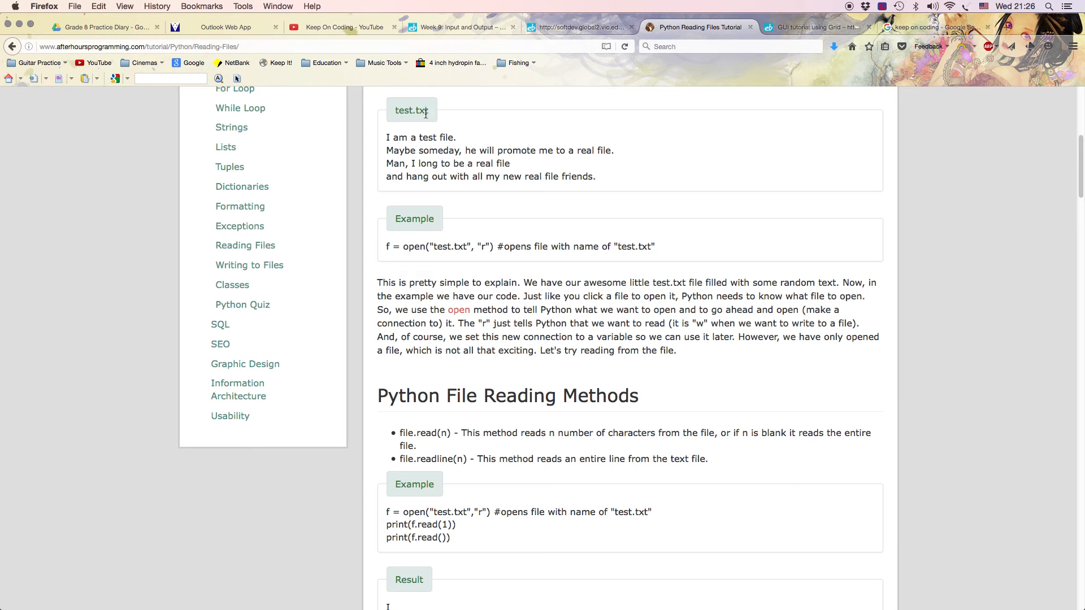
mouse_move(429, 272)
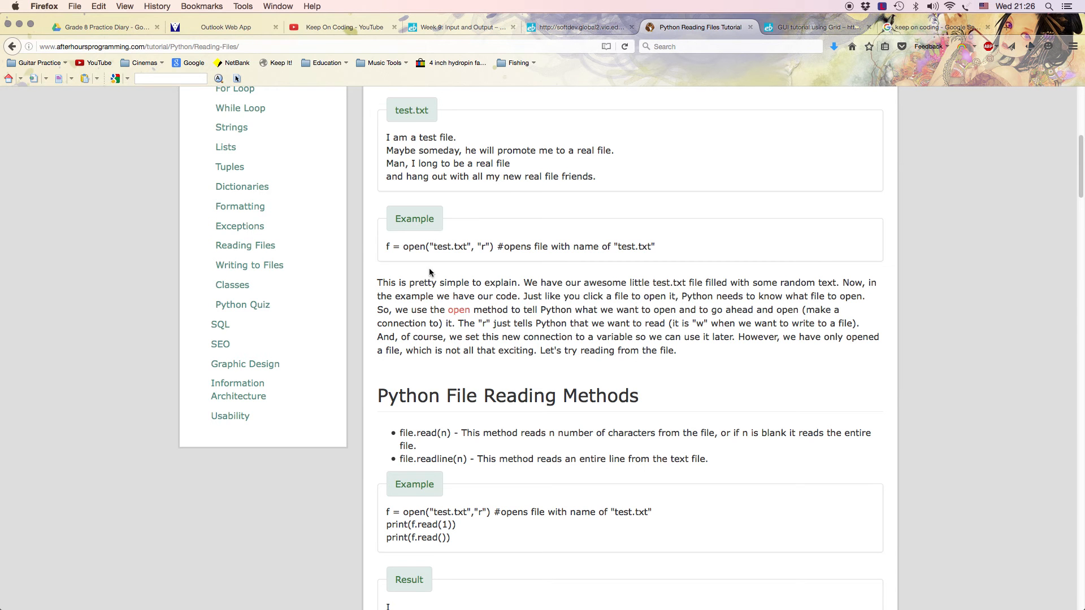
mouse_move(400, 260)
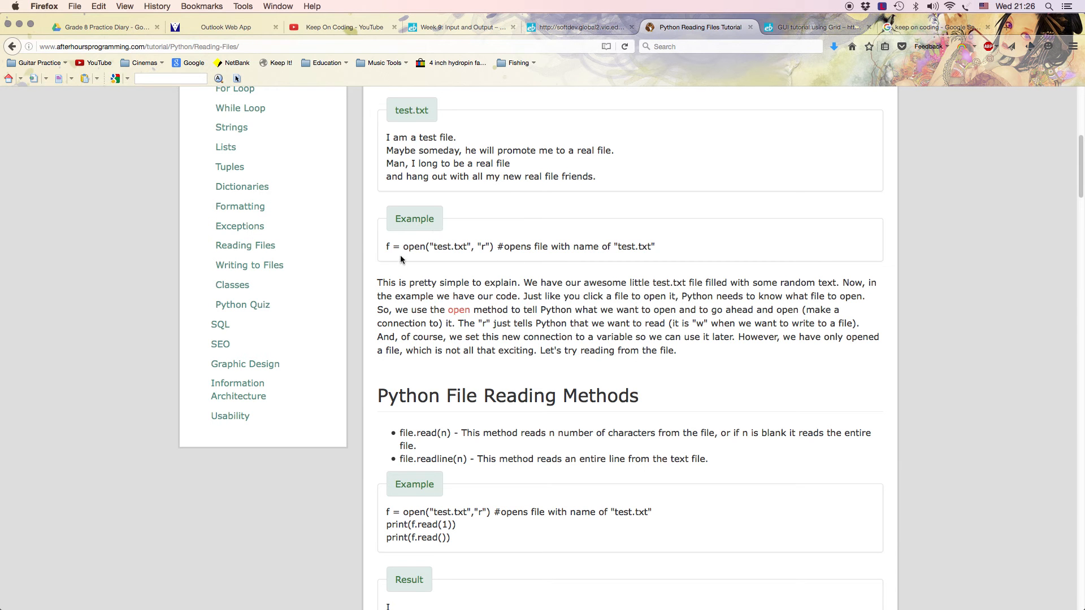
mouse_move(430, 249)
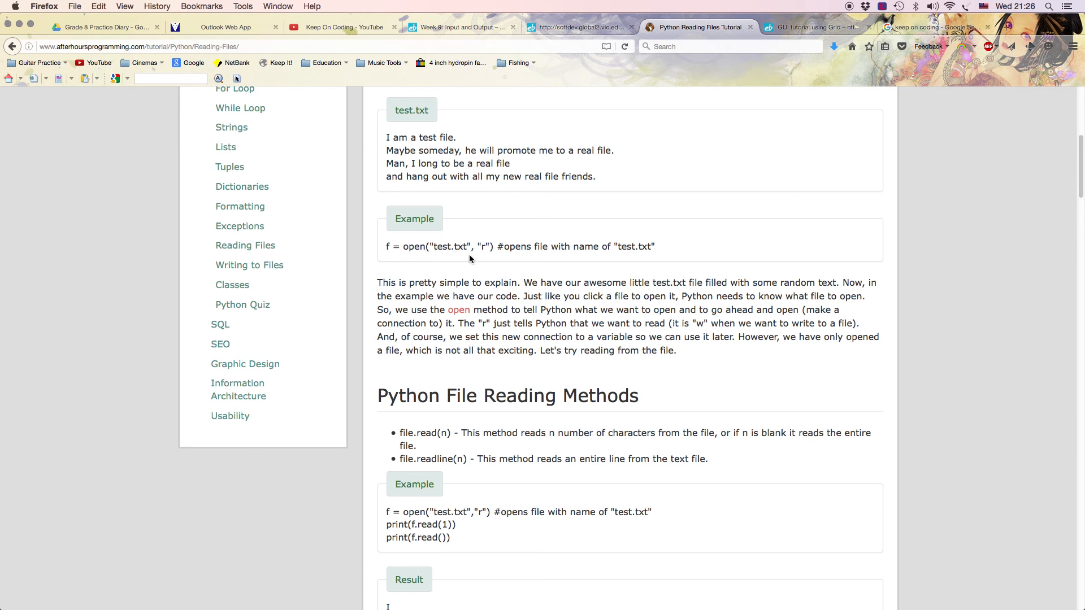
scroll(down, 3)
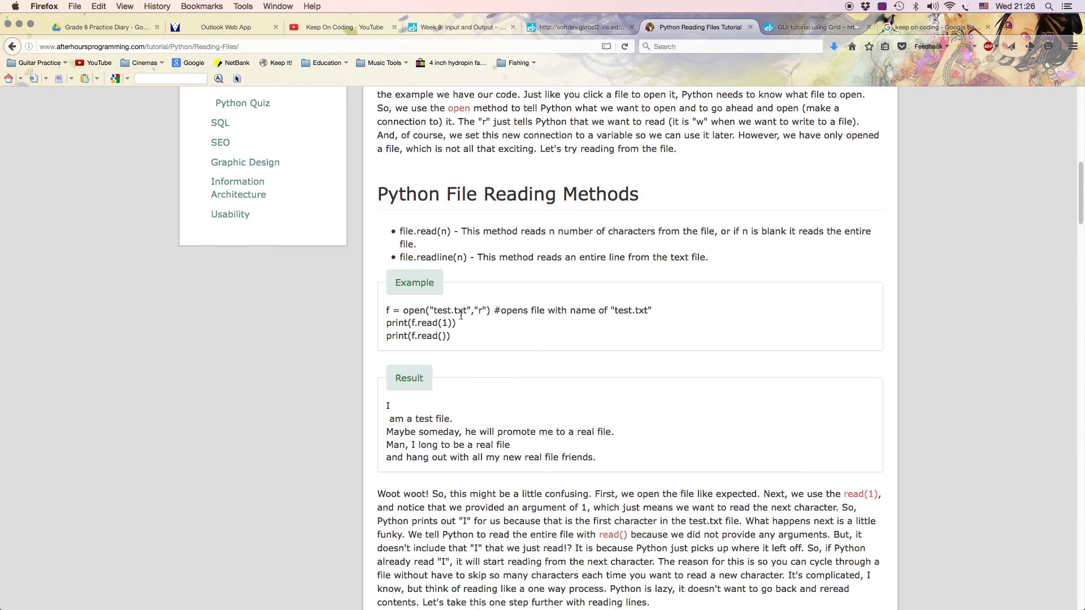
mouse_move(470, 325)
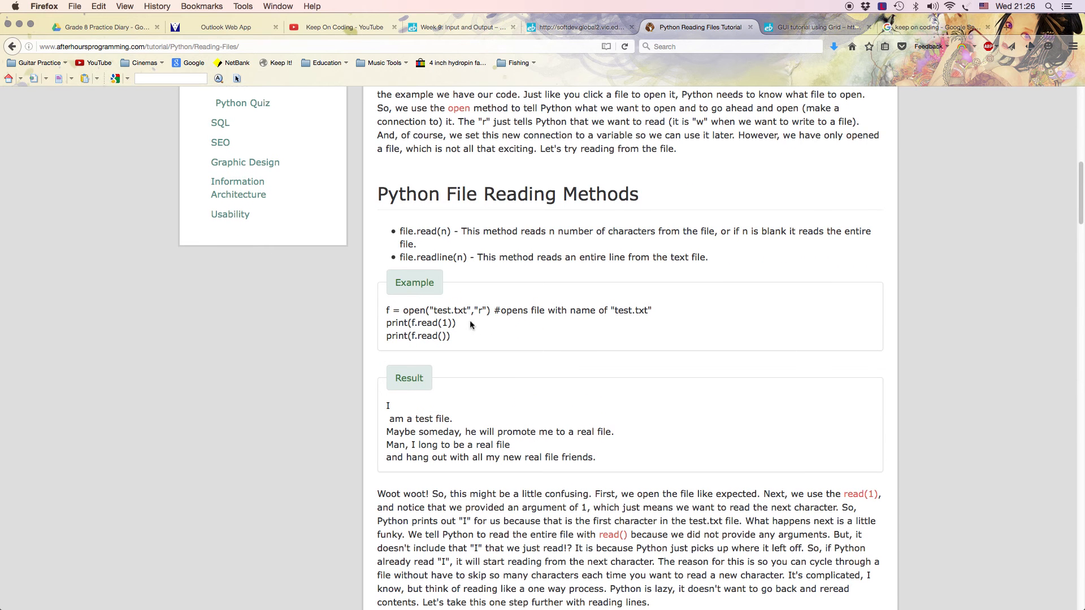
mouse_move(455, 338)
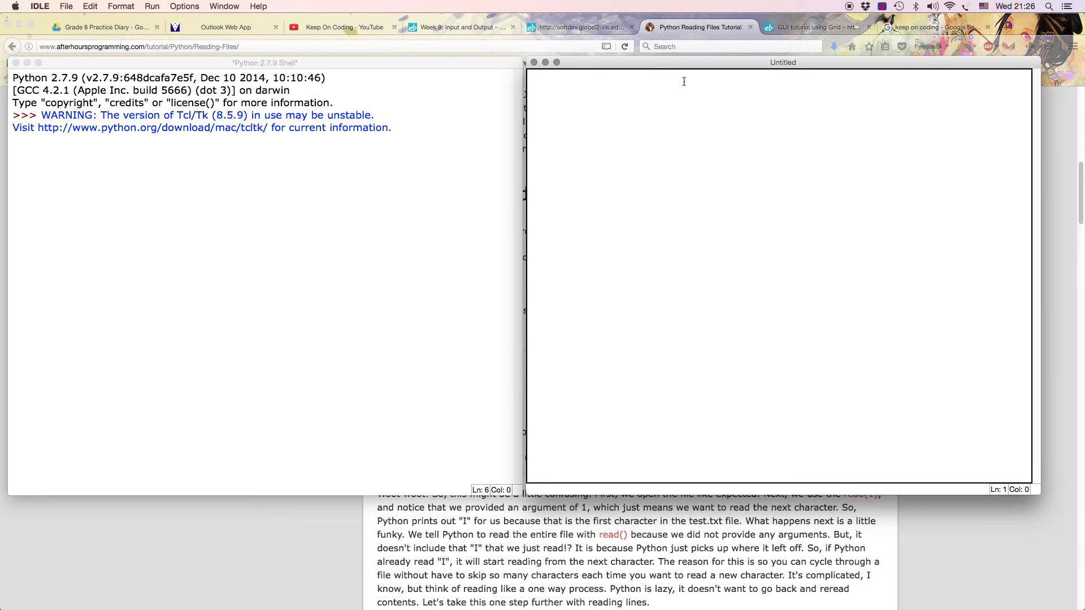
mouse_move(591, 67)
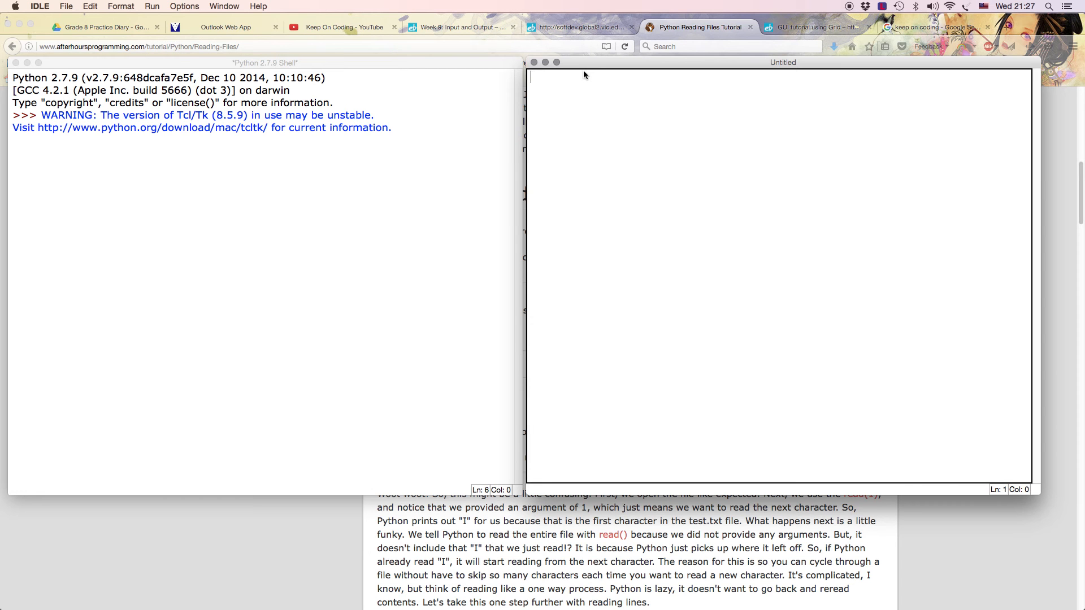
mouse_move(377, 130)
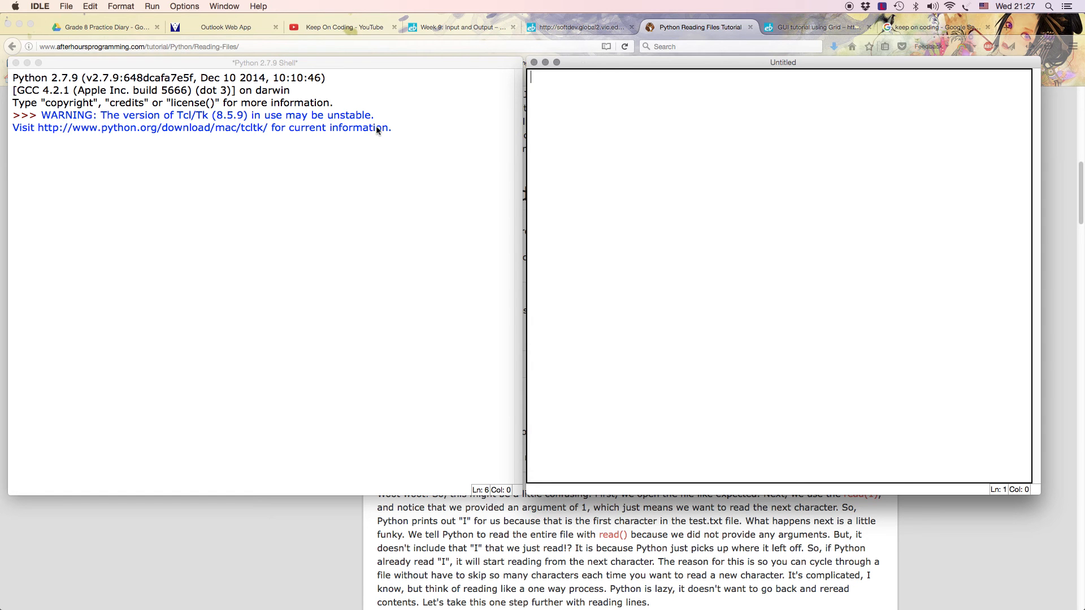
click(67, 7)
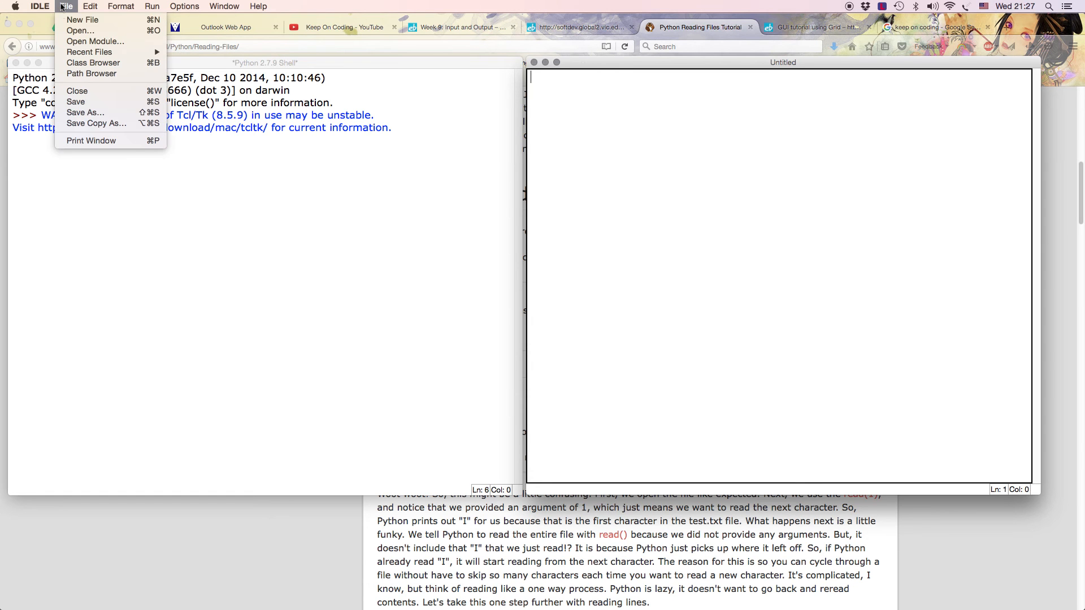
mouse_move(85, 112)
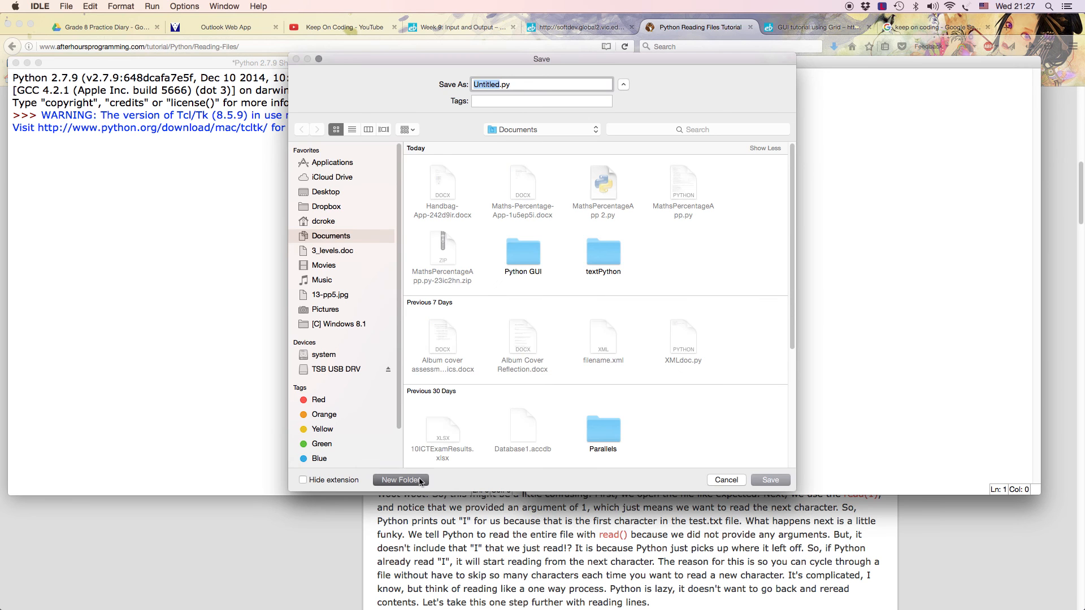
click(400, 479)
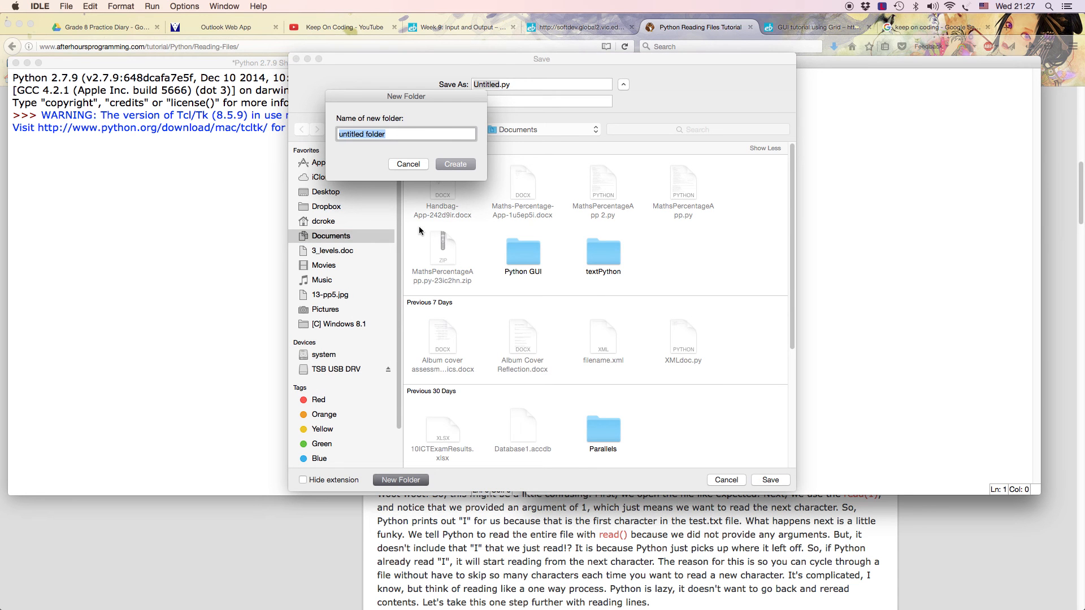
text(text)
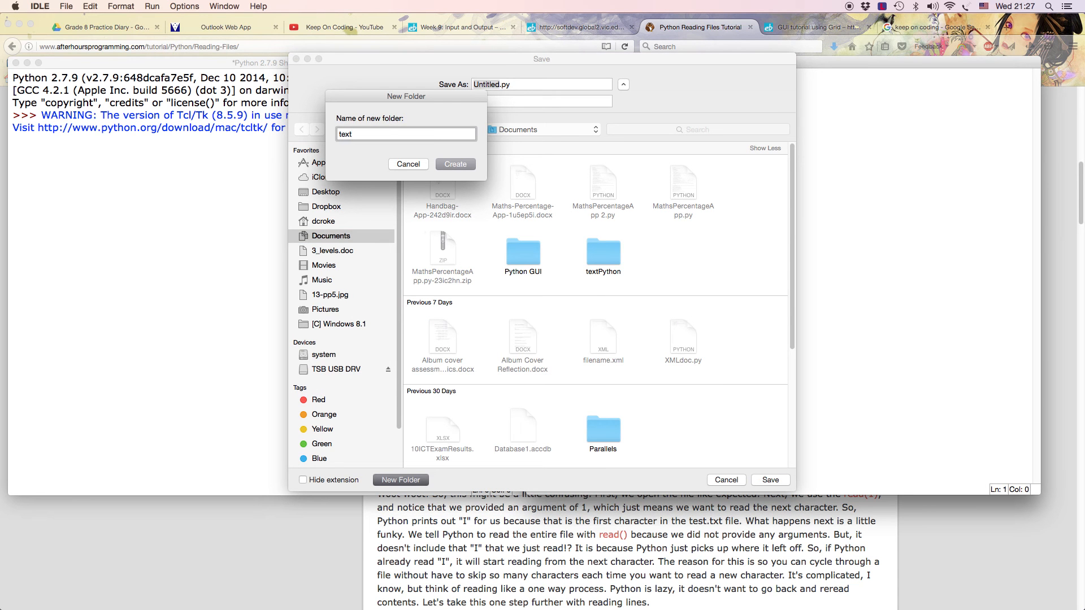
text(Read)
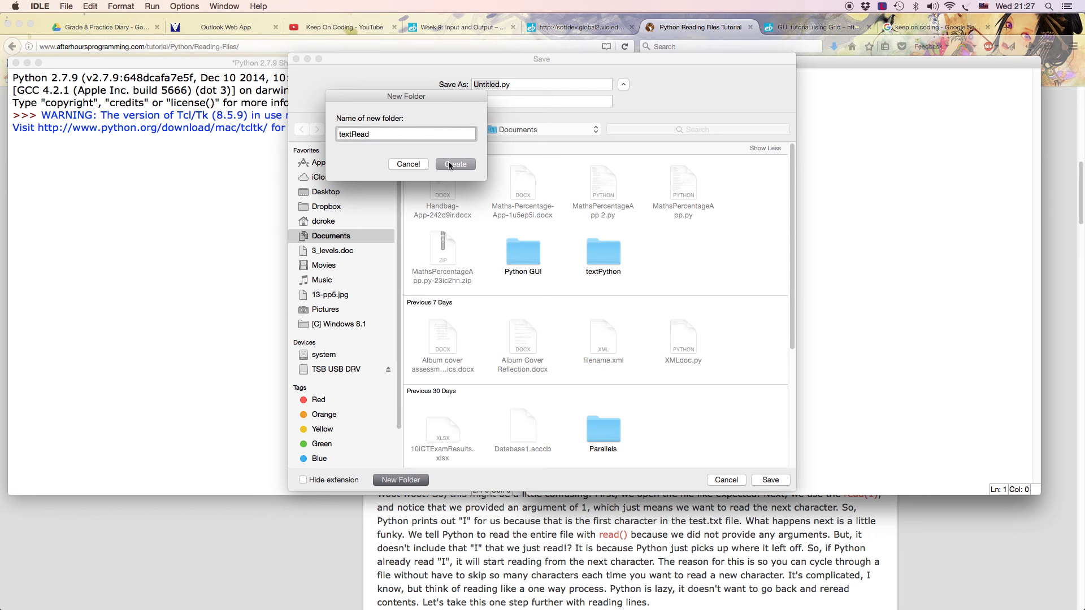
click(454, 164)
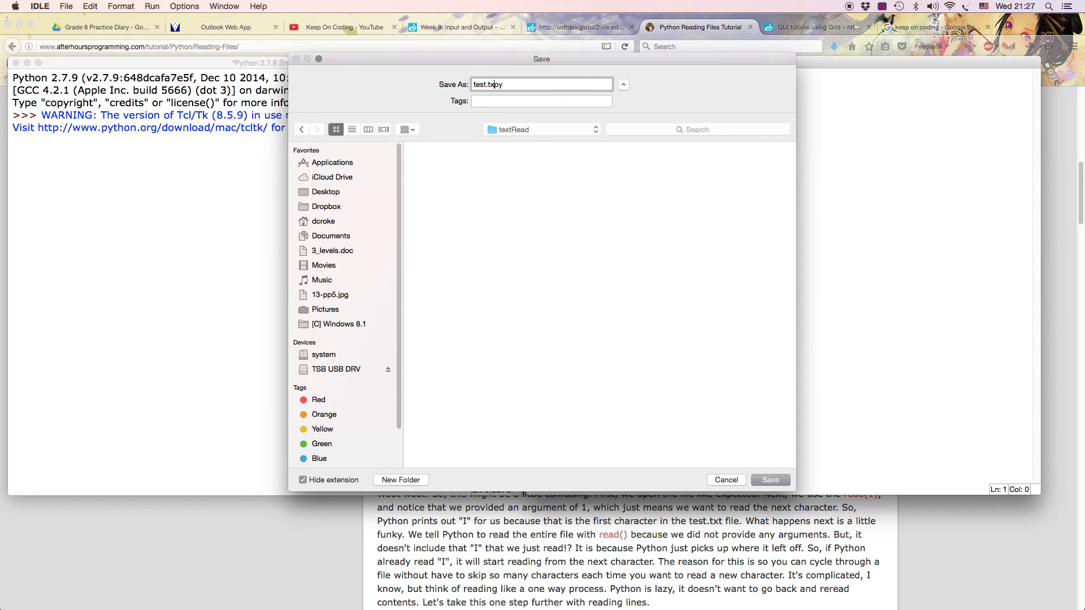
click(303, 480)
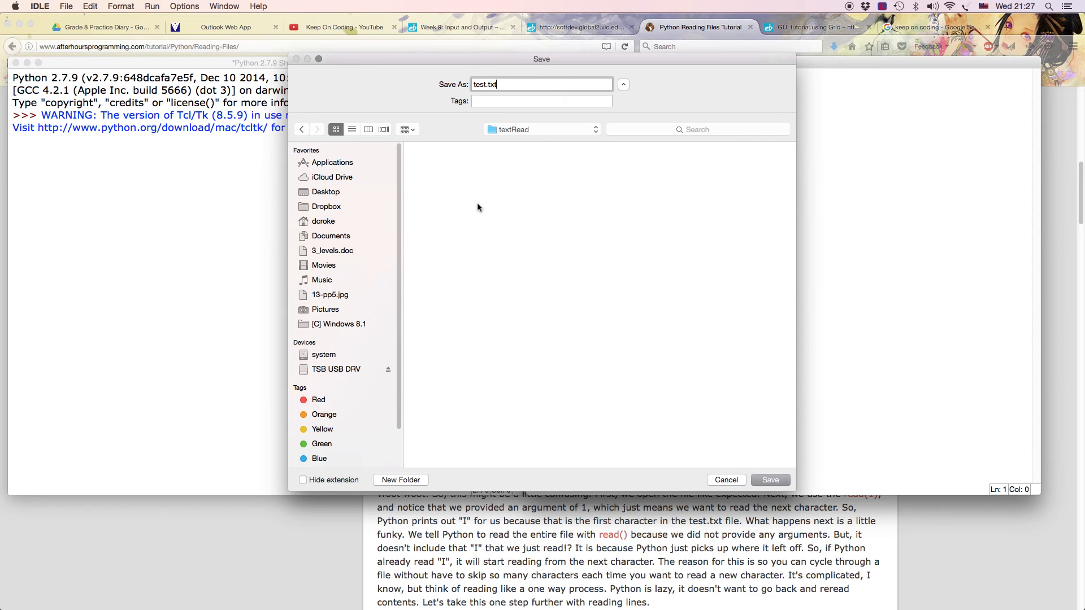
mouse_move(883, 161)
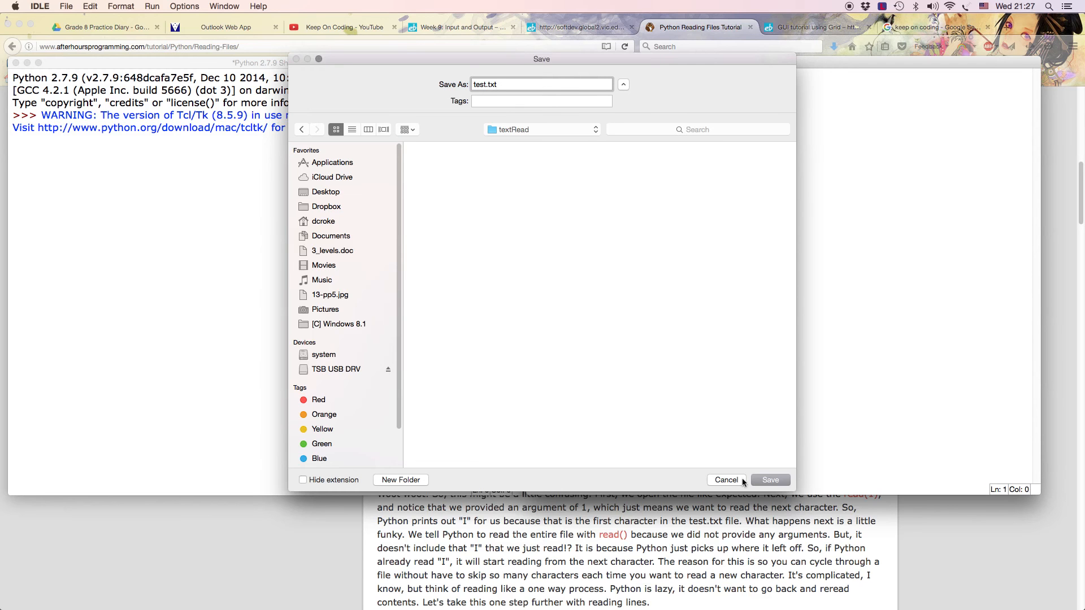
click(769, 479)
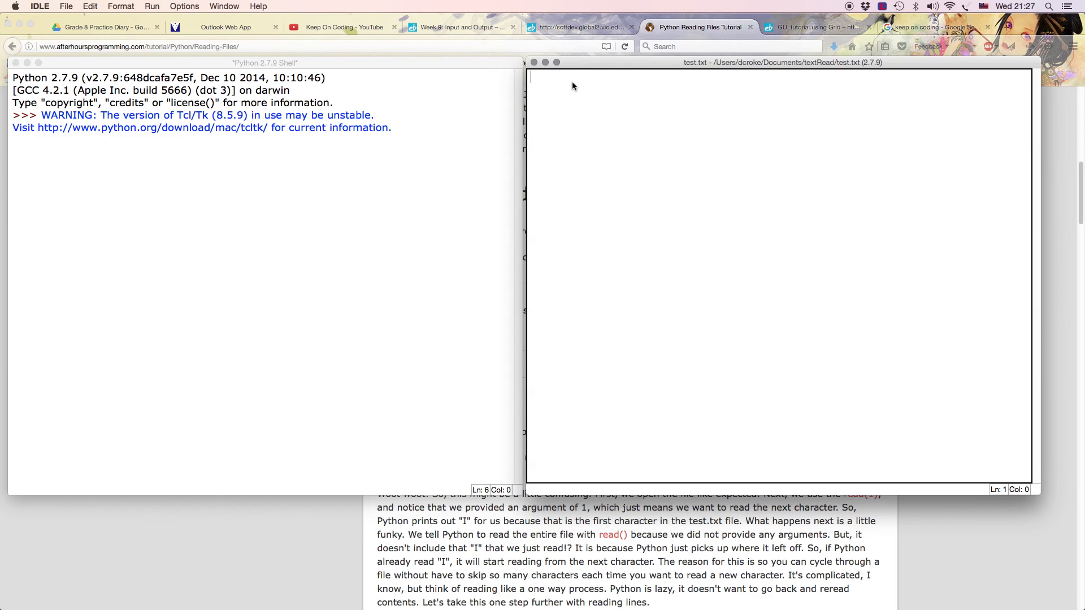
- Enter 'Mr' into test.txt and start a new empty script file
text(Mr Croke)
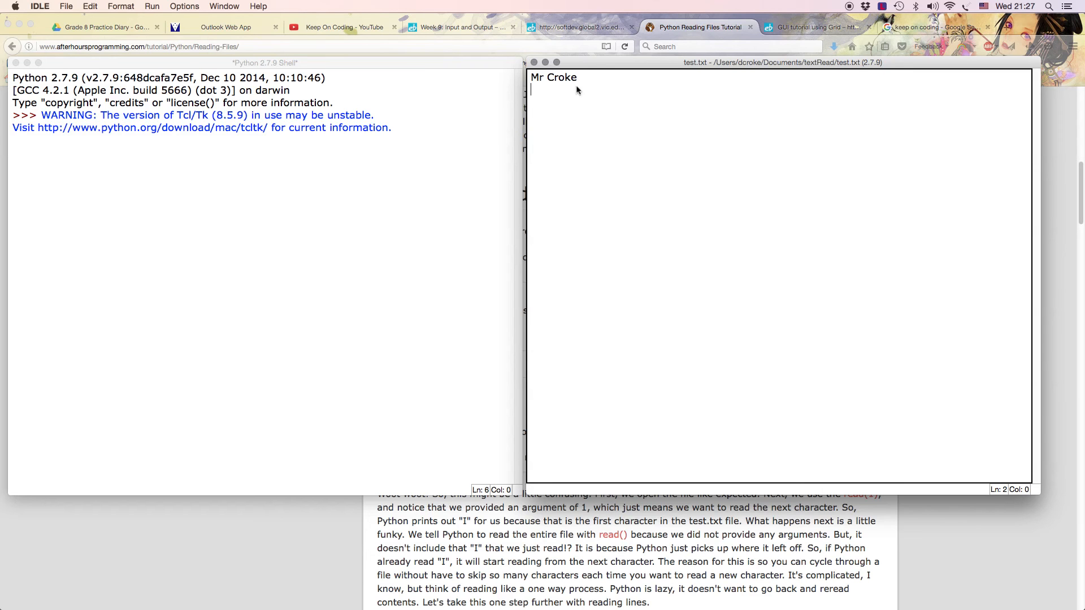
mouse_move(586, 92)
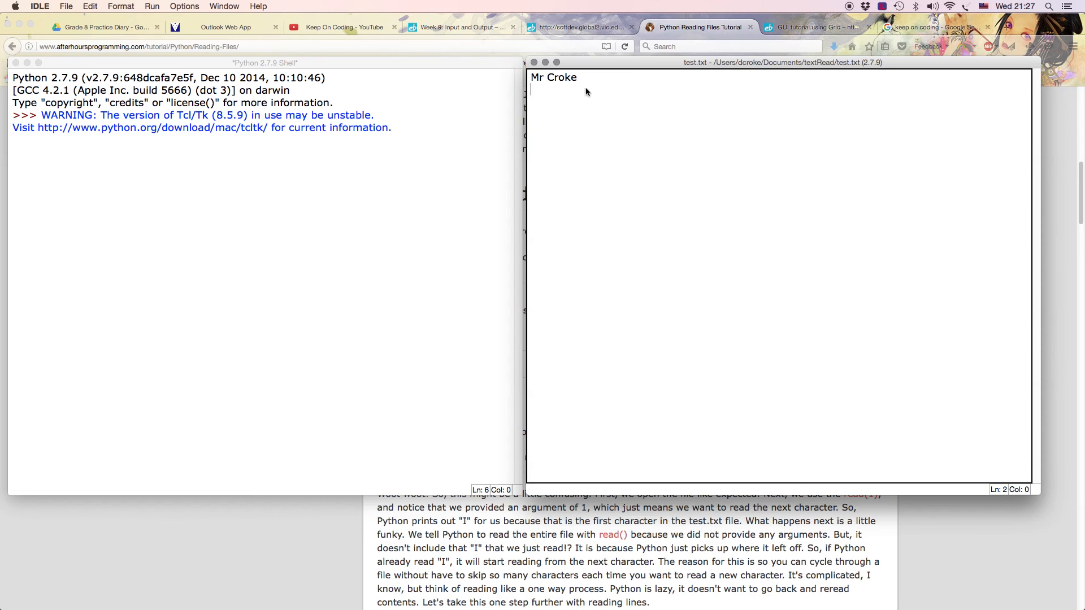
mouse_move(564, 110)
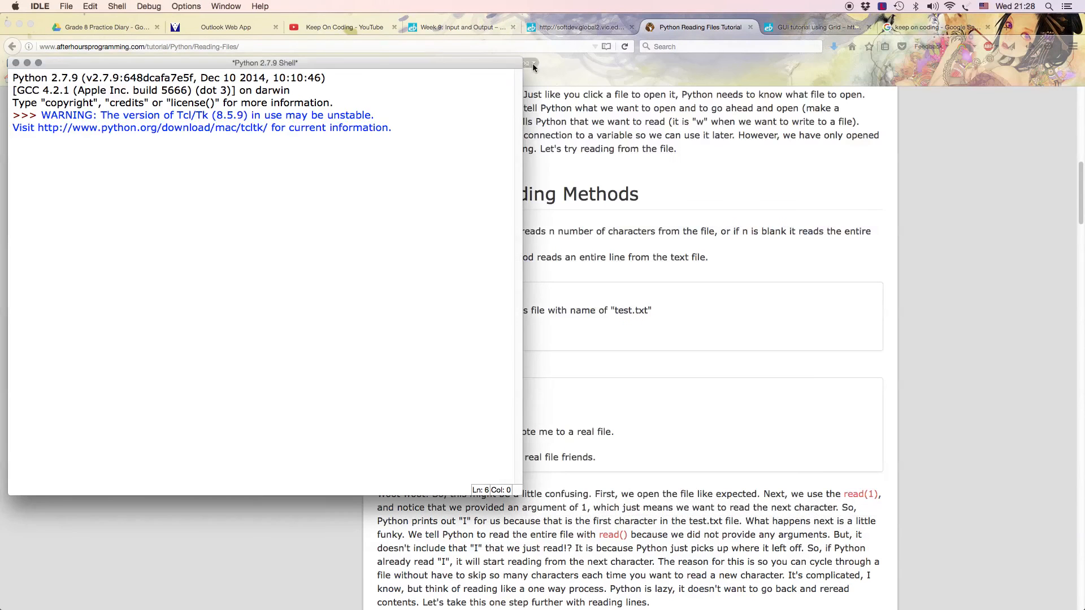
click(67, 6)
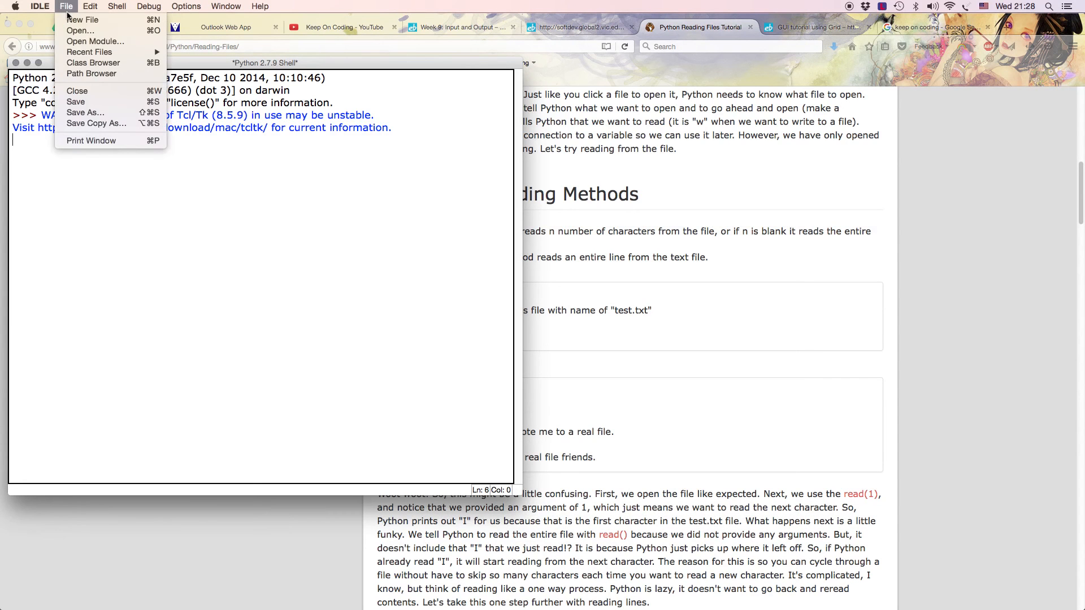
mouse_move(83, 19)
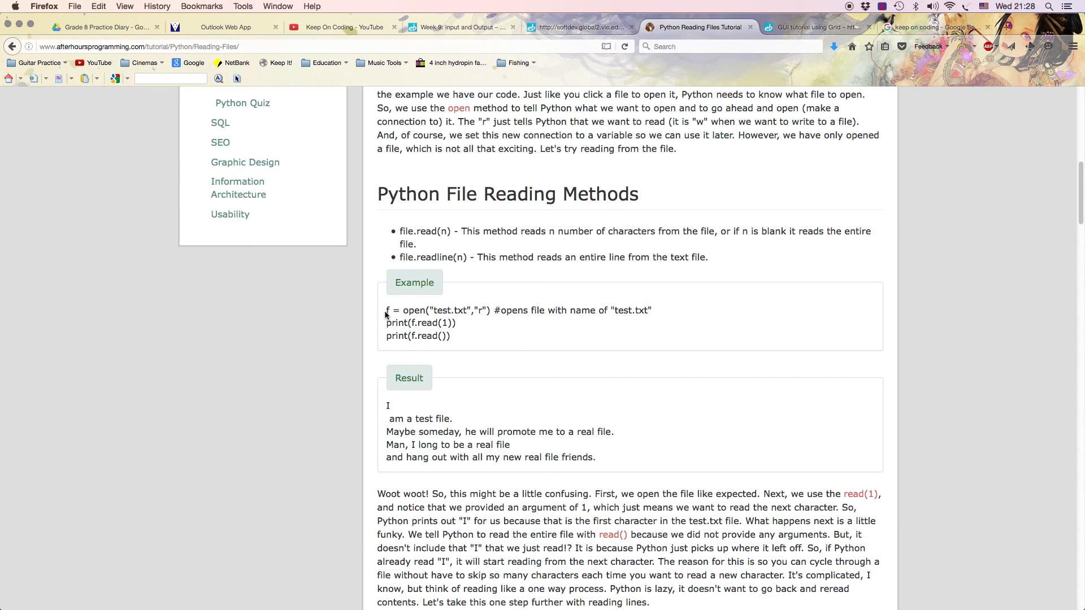
- Select the three-line open/read(1)/read() example code on the tutorial page
drag(386, 310, 450, 336)
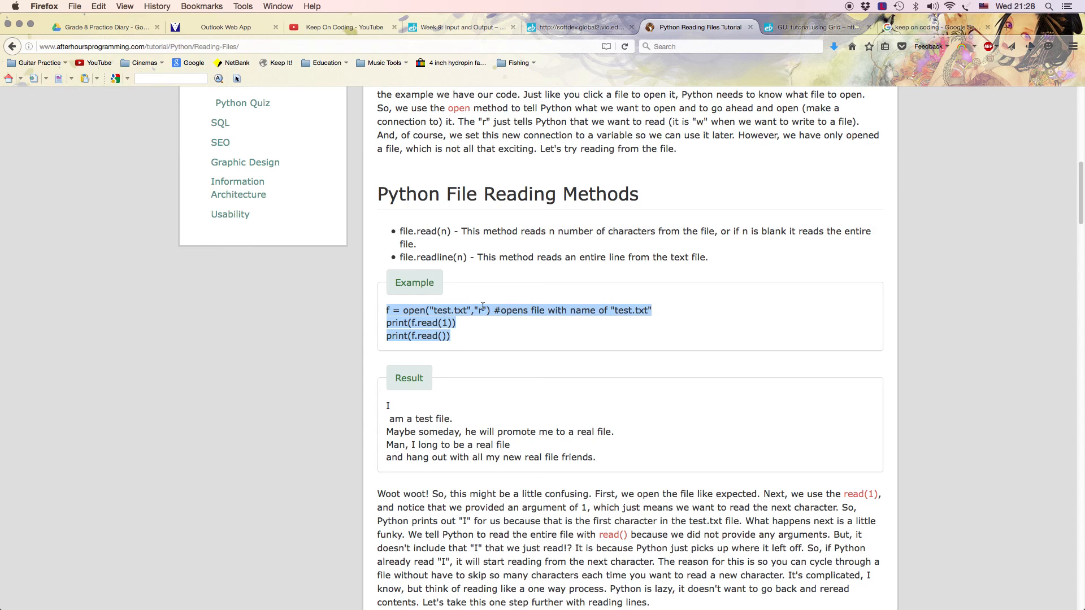
mouse_move(582, 313)
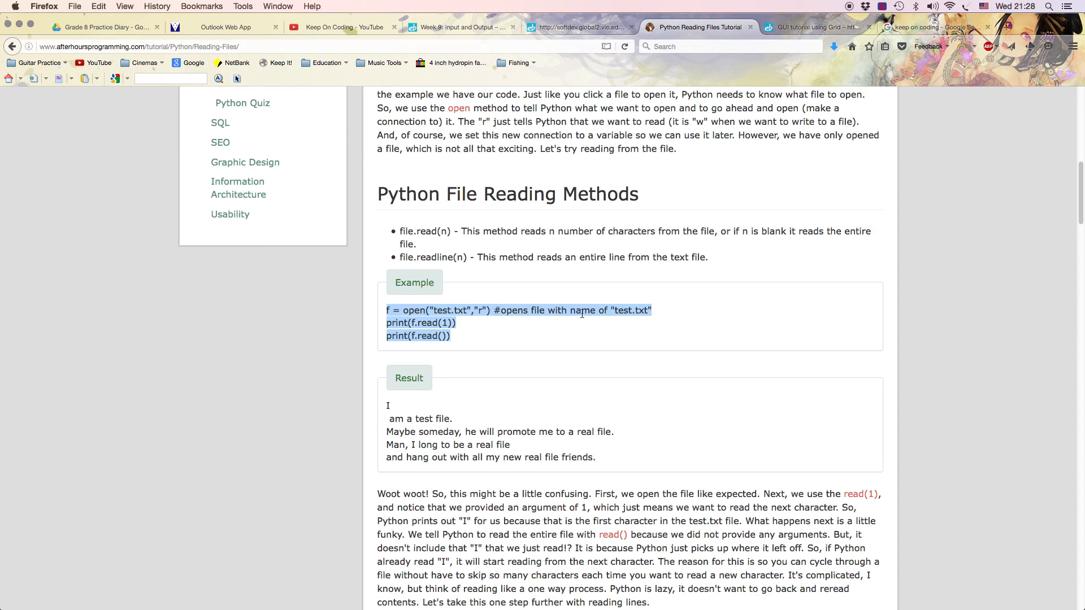
mouse_move(605, 326)
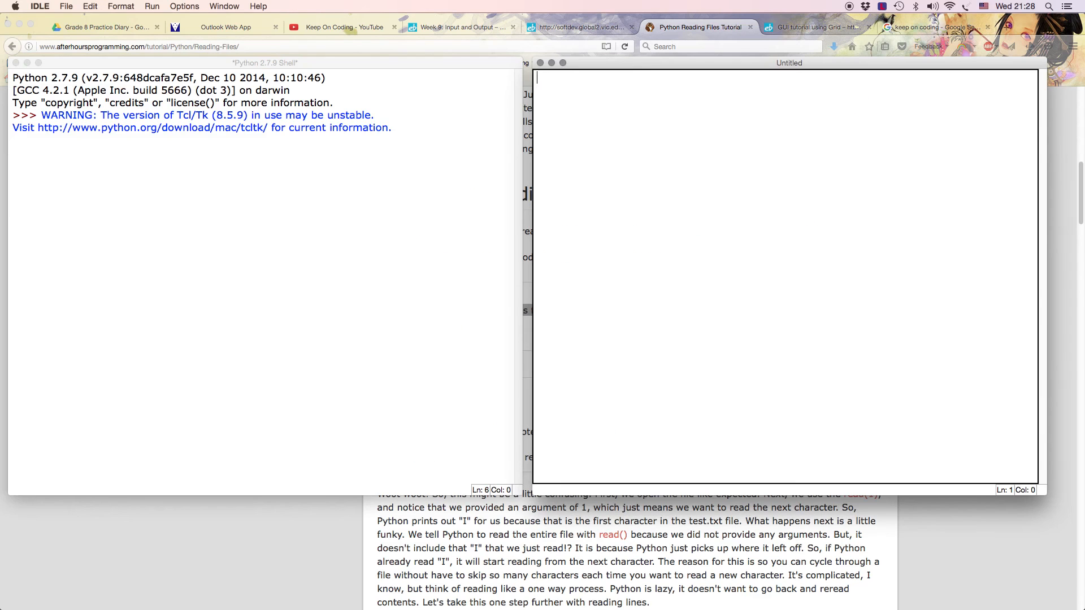
- Paste the file-reading code that opens test.txt into the new script
text(f = open("test.txt","r") #opens file with name of "test.txt")
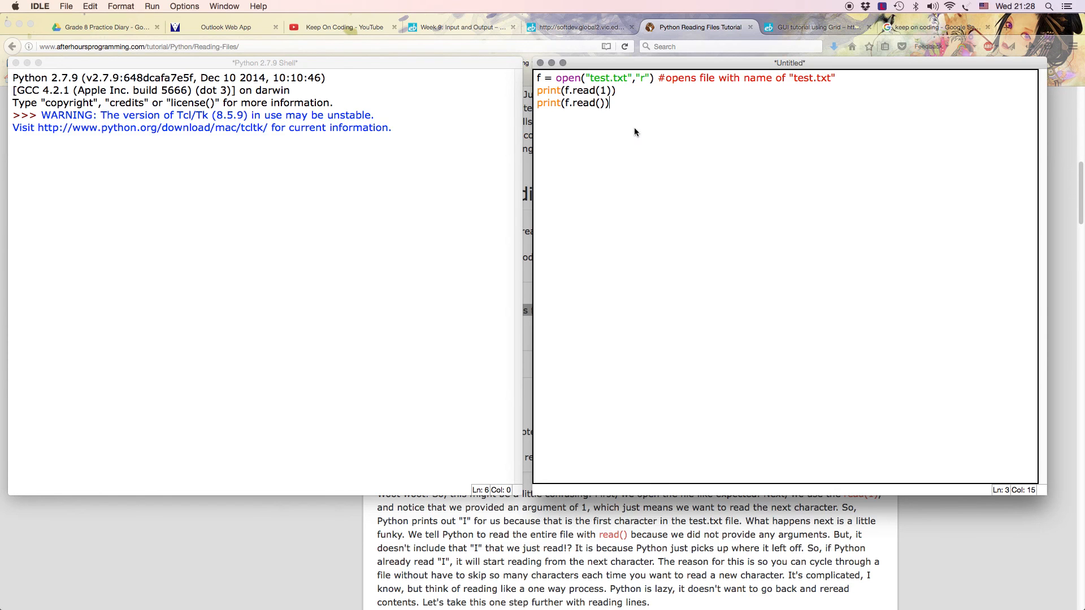
click(67, 6)
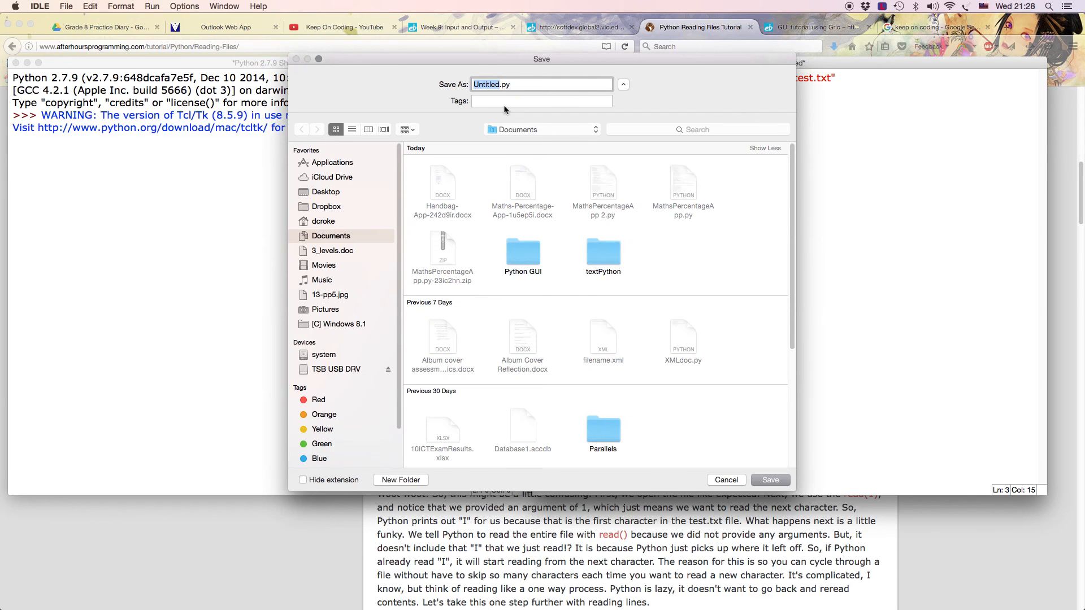
mouse_move(585, 278)
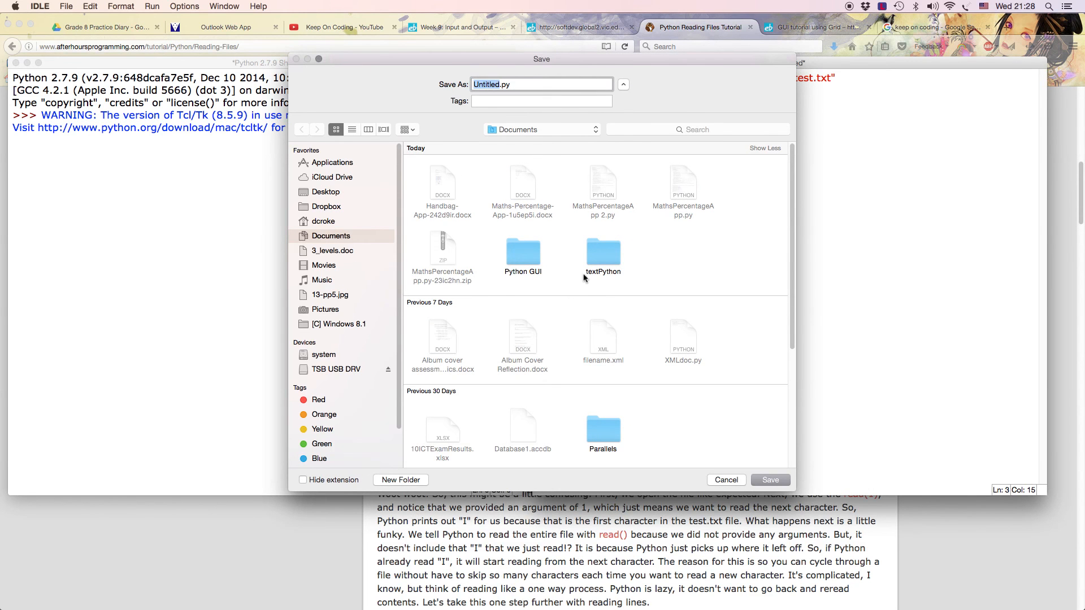
- Save the script as ReadTextFile2.py inside the textPython folder
double_click(603, 252)
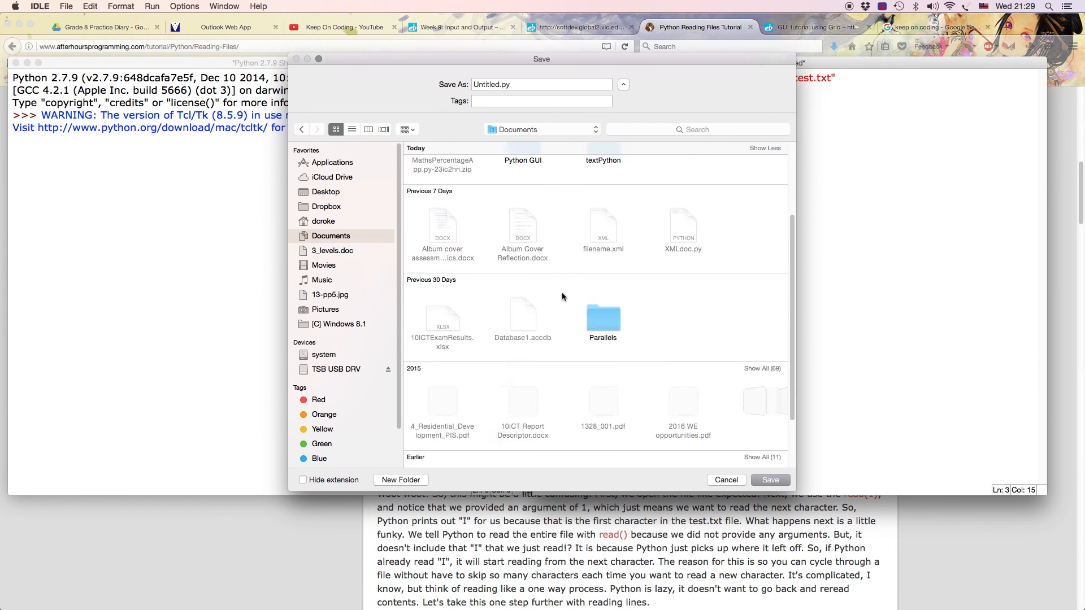
click(407, 130)
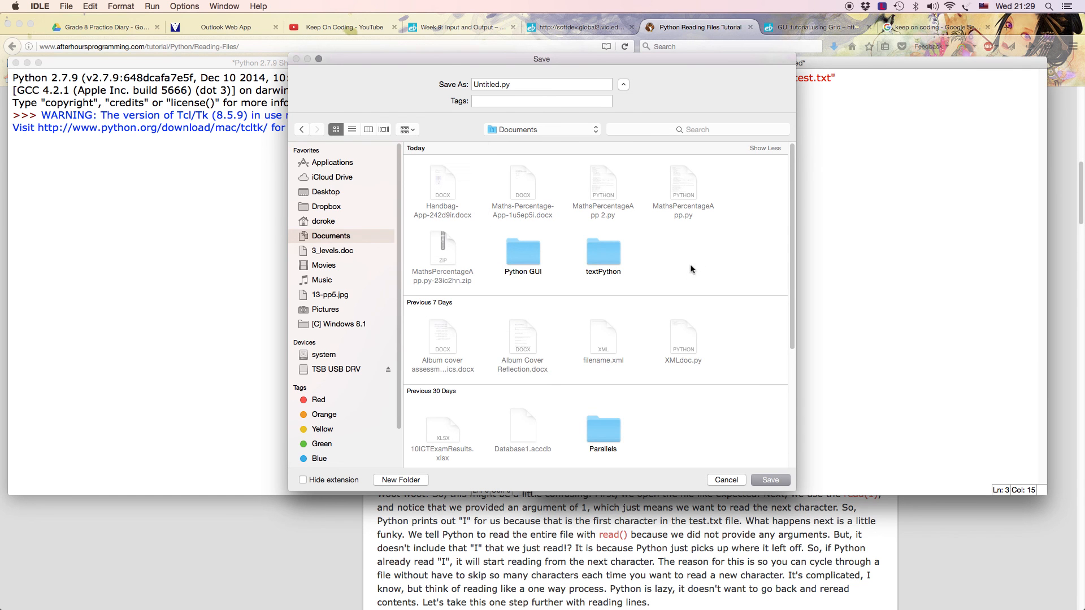
double_click(603, 251)
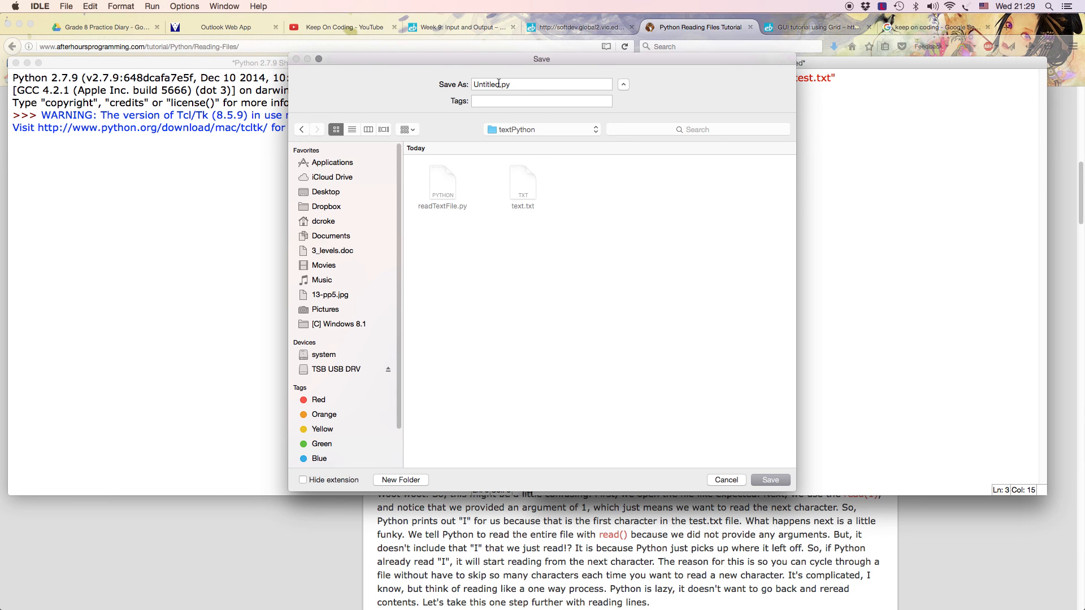
double_click(485, 83)
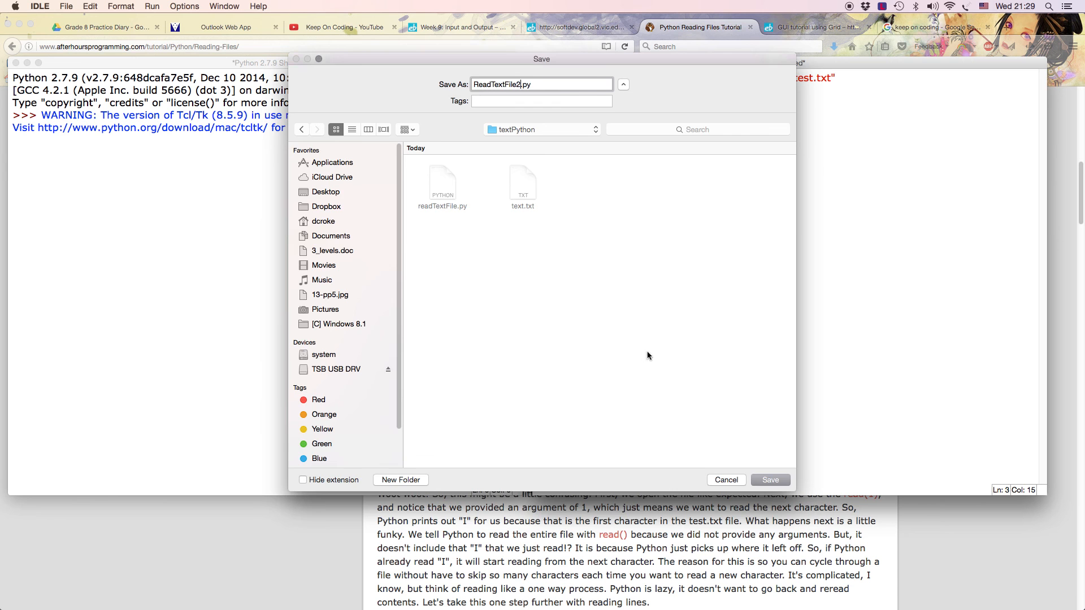
click(770, 480)
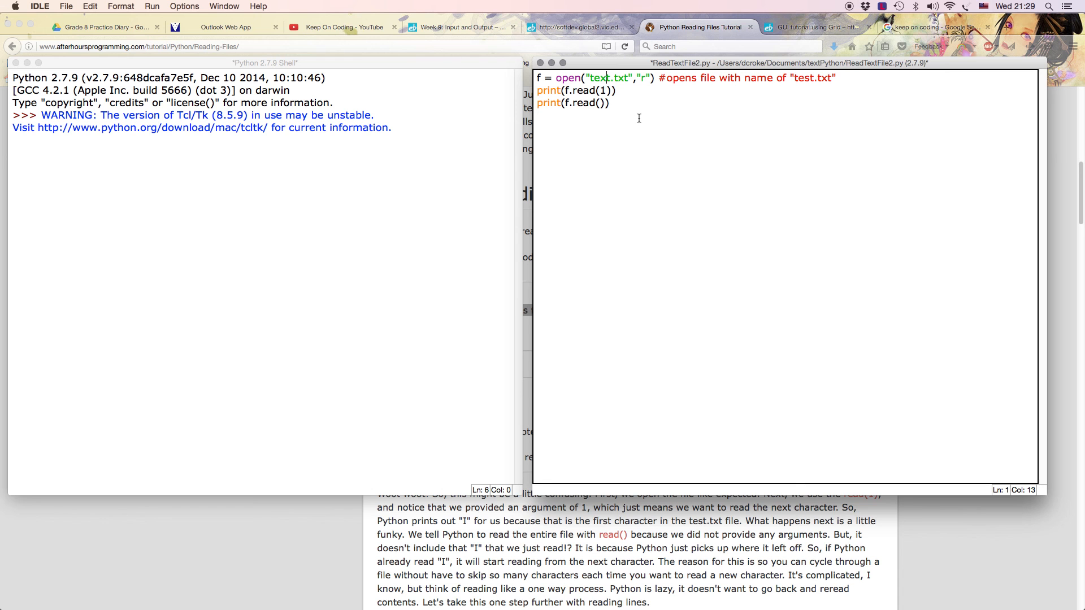
mouse_move(592, 125)
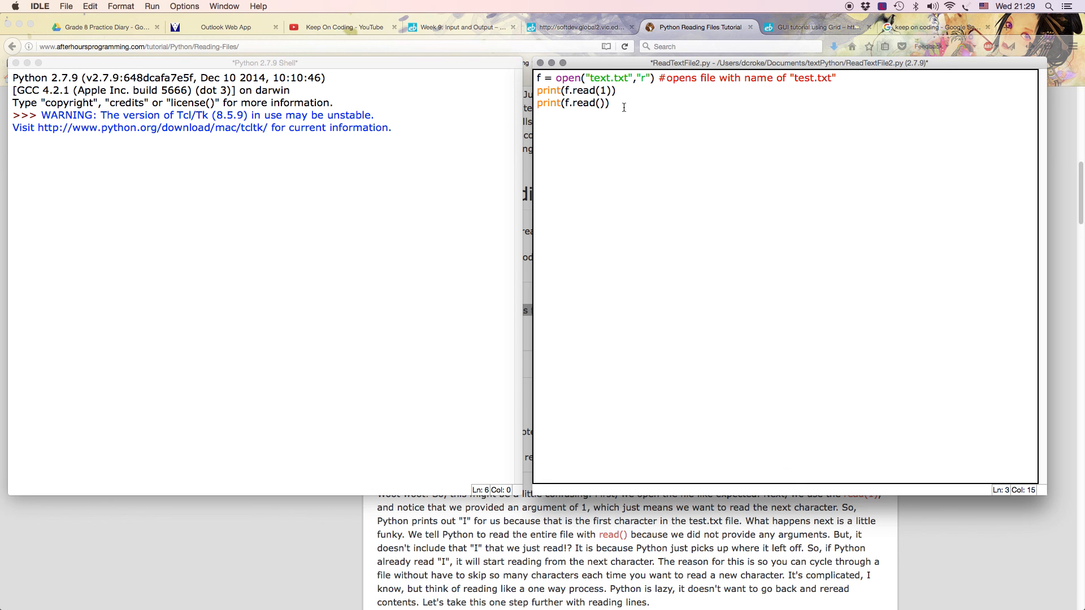
- Run ReadTextFile2.py so the shell prints 'M' and then 'r Croke'
click(152, 7)
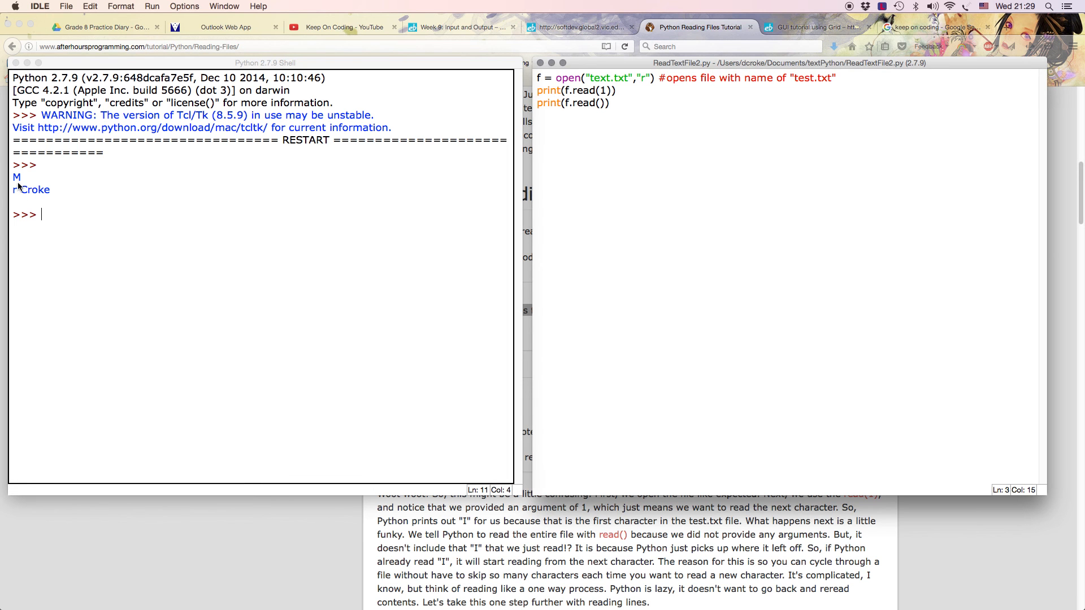
mouse_move(386, 200)
text(#)
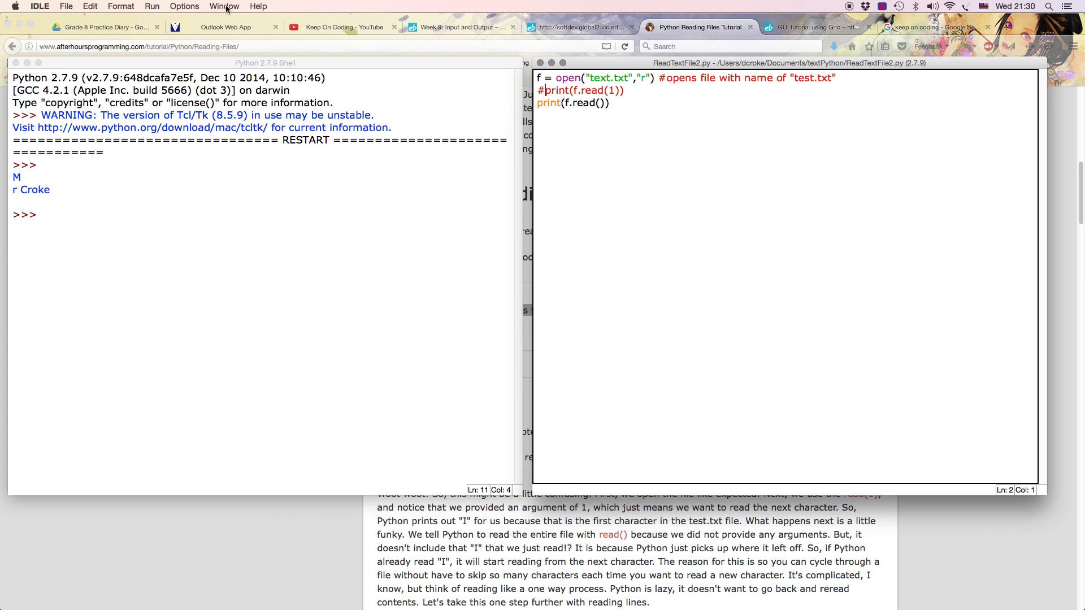
- Rerun the script with print(f.read(1)) commented out, printing 'Mr Croke'
click(184, 7)
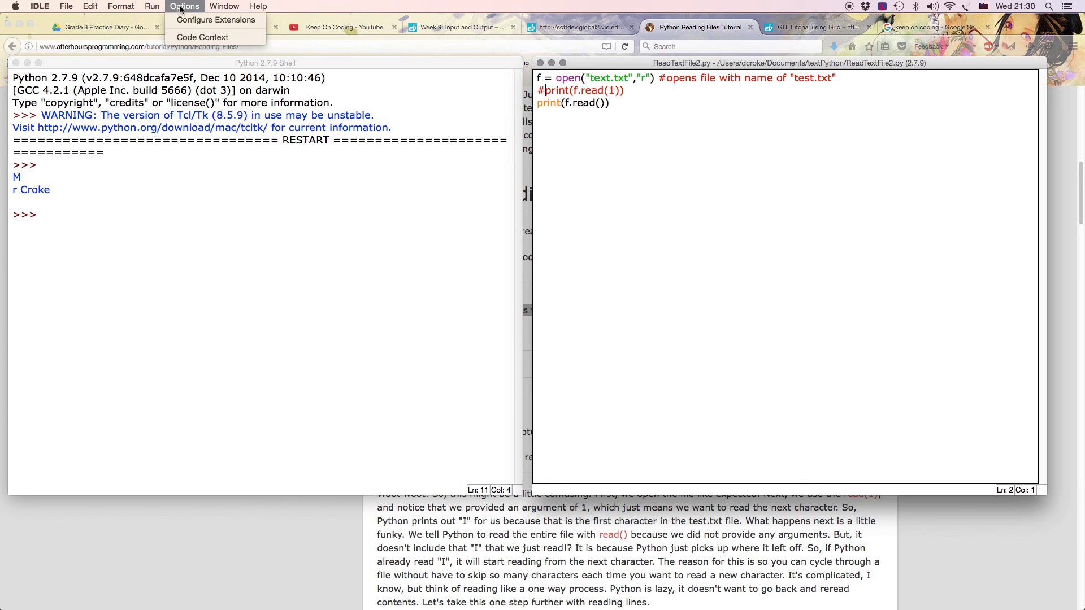
click(152, 6)
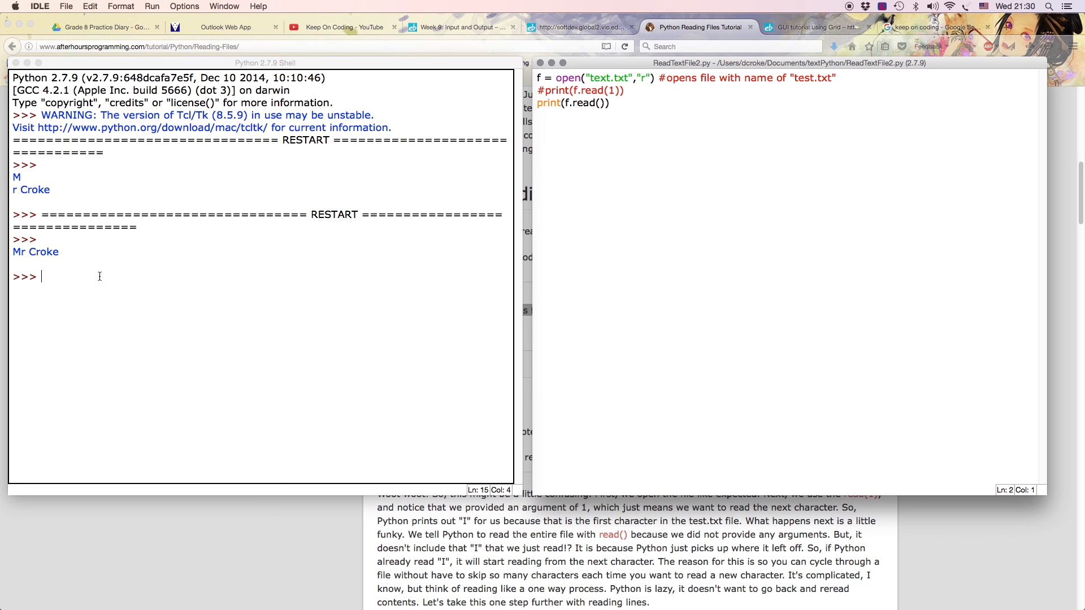
mouse_move(468, 198)
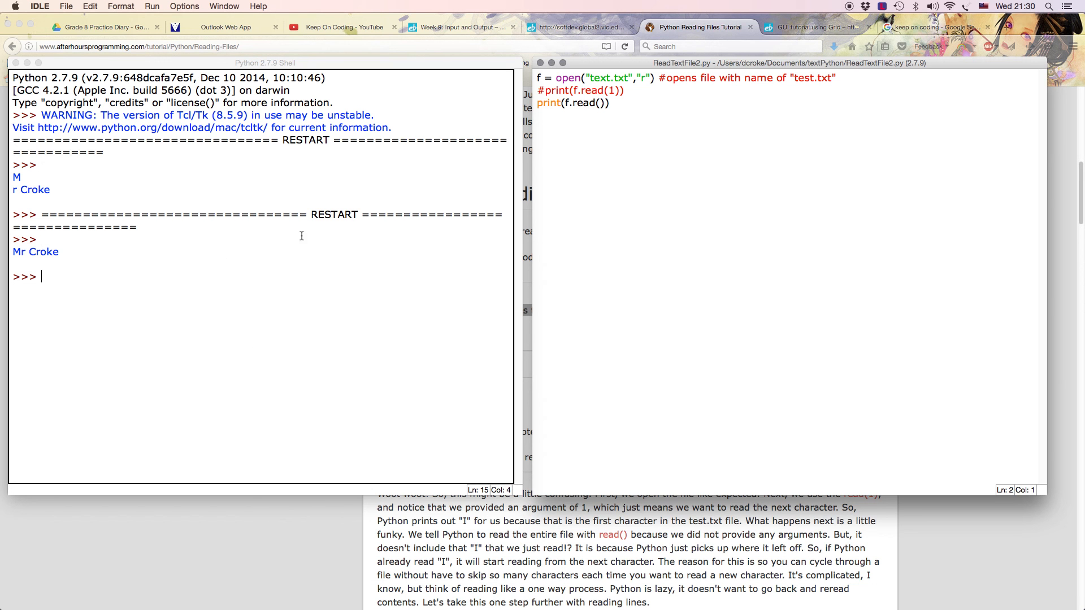
mouse_move(578, 127)
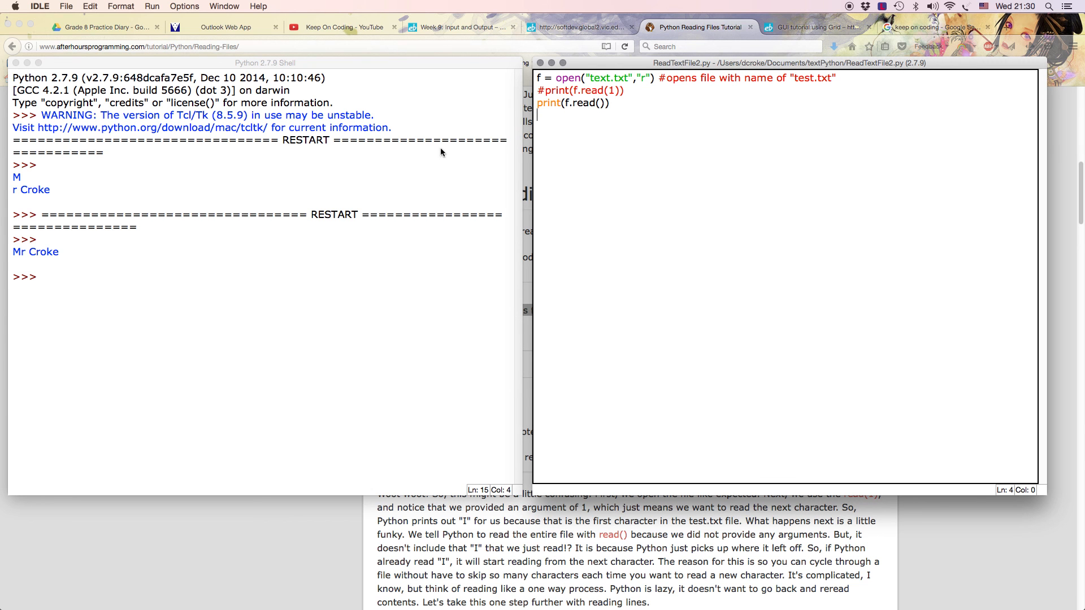
mouse_move(622, 107)
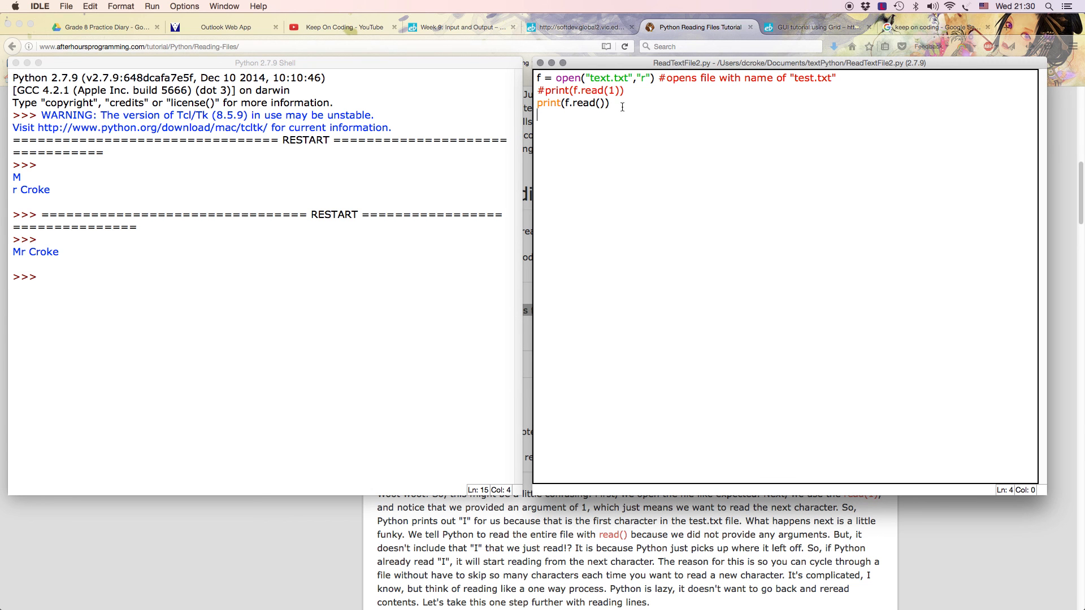
mouse_move(619, 135)
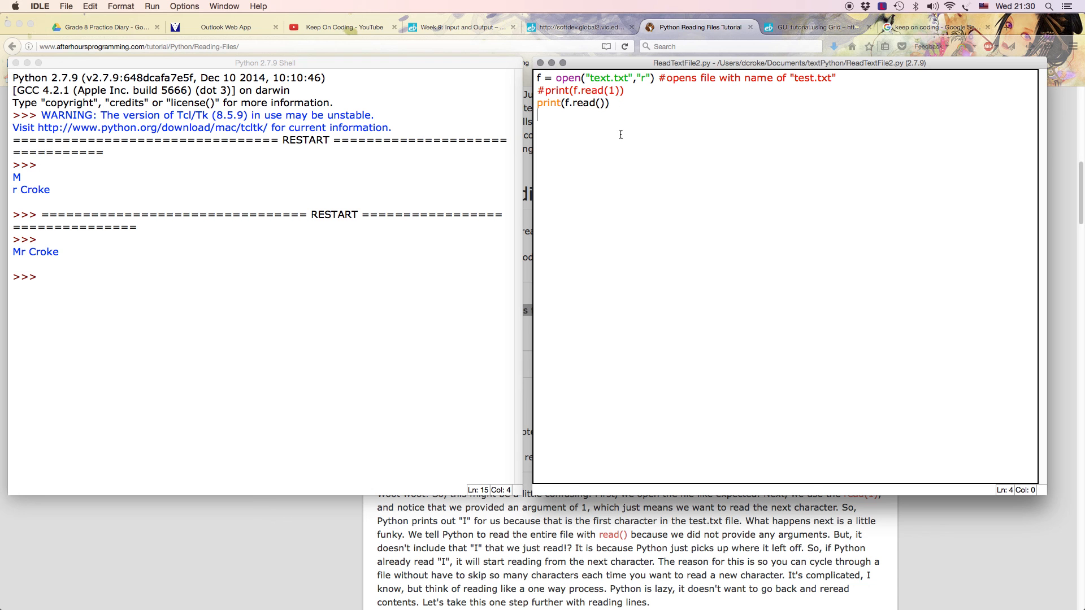